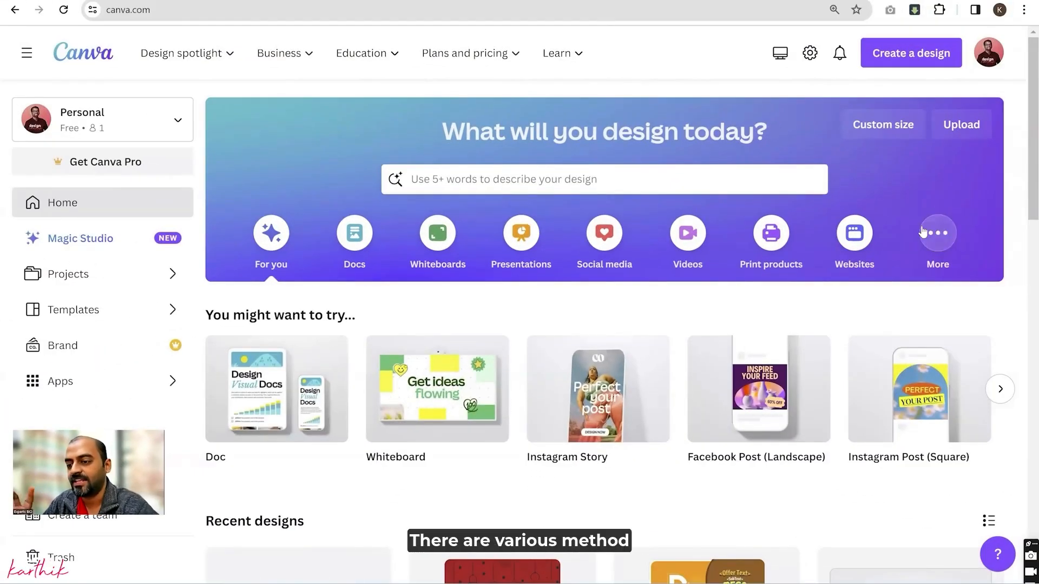
Step: Start a new Social Media design at 1080 × 1080 px from the design-type search
left_click(910, 53)
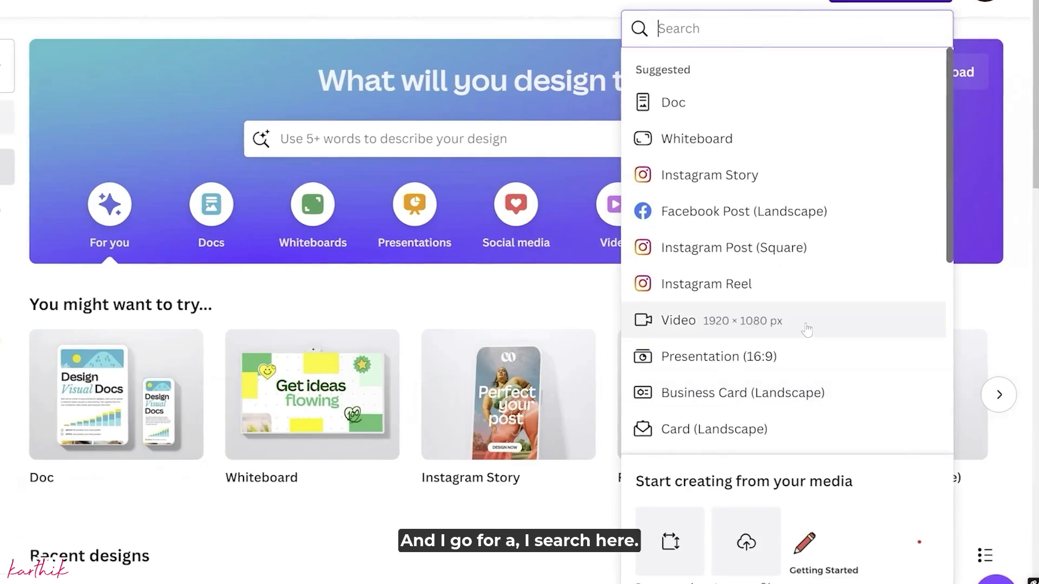
type("social media")
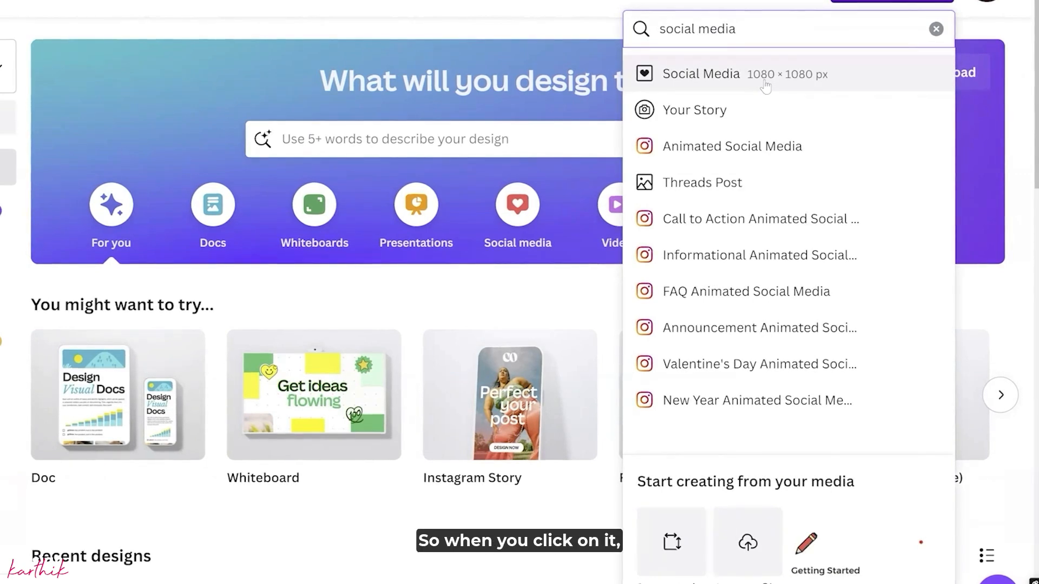
left_click(701, 74)
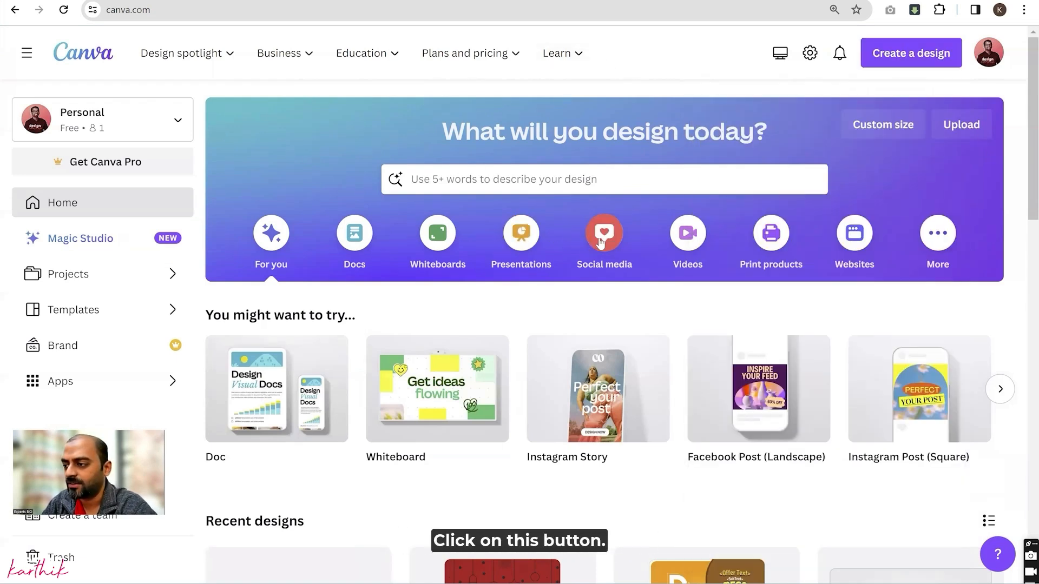
Step: Create a blank Instagram Post (Square) from the Social media category and return home
left_click(604, 239)
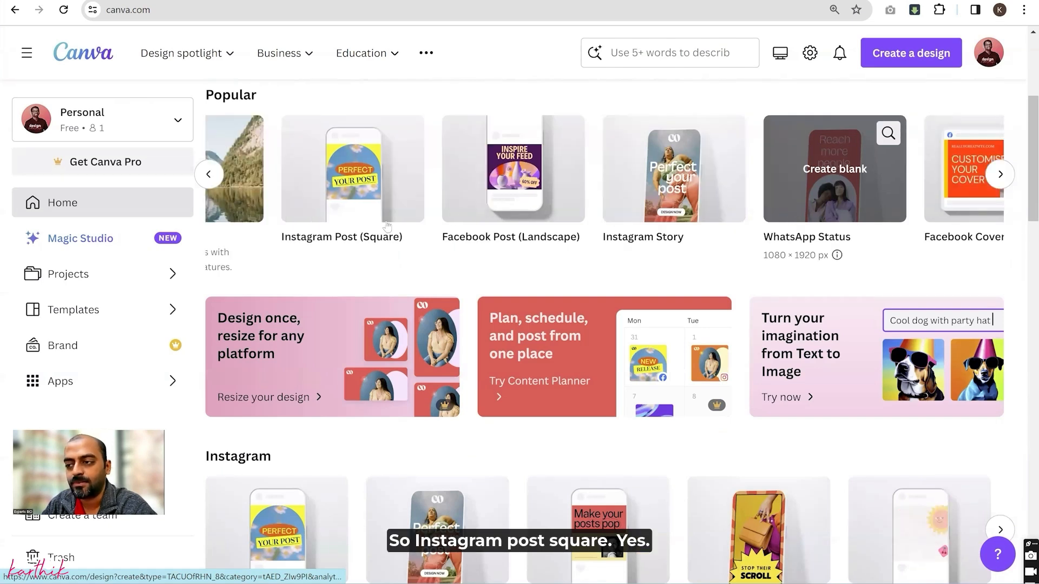
left_click(342, 170)
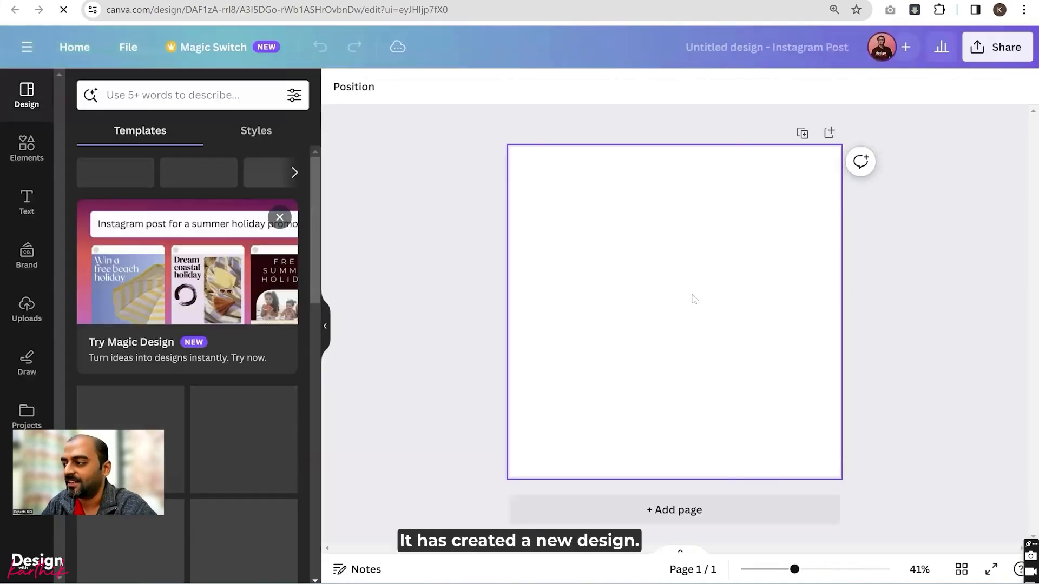
left_click(15, 9)
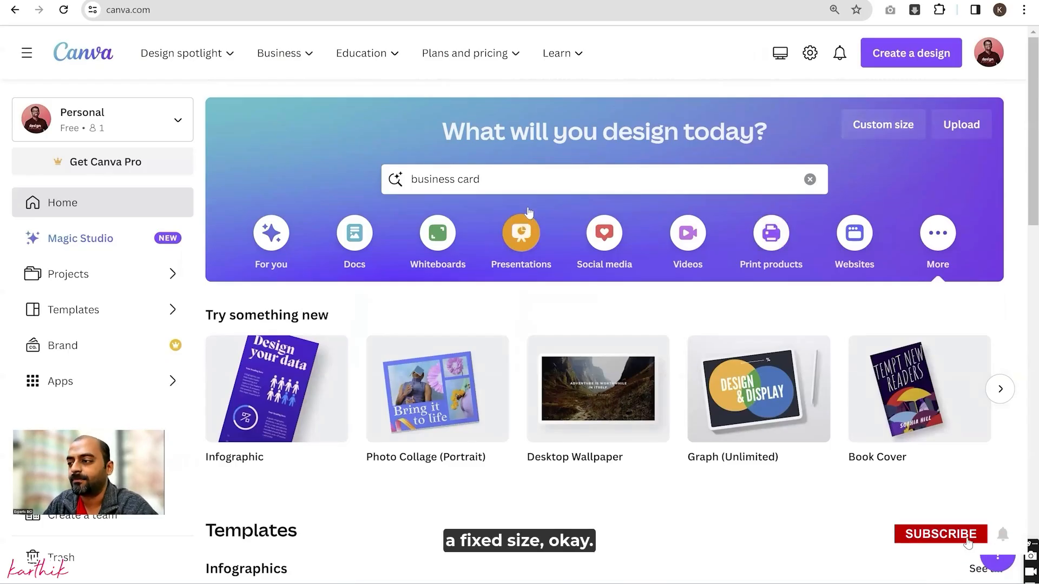
mouse_move(854, 233)
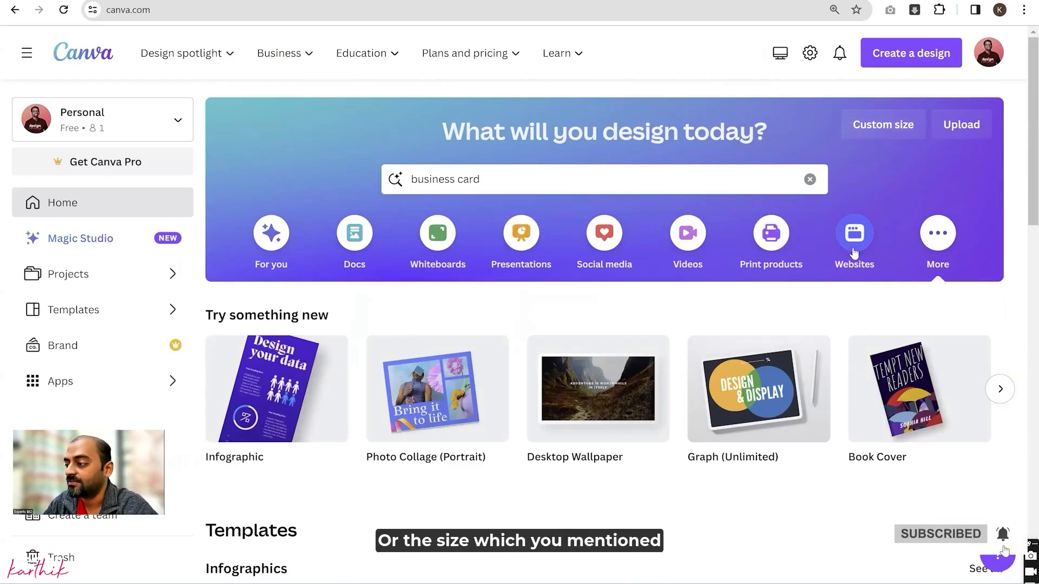
mouse_move(719, 210)
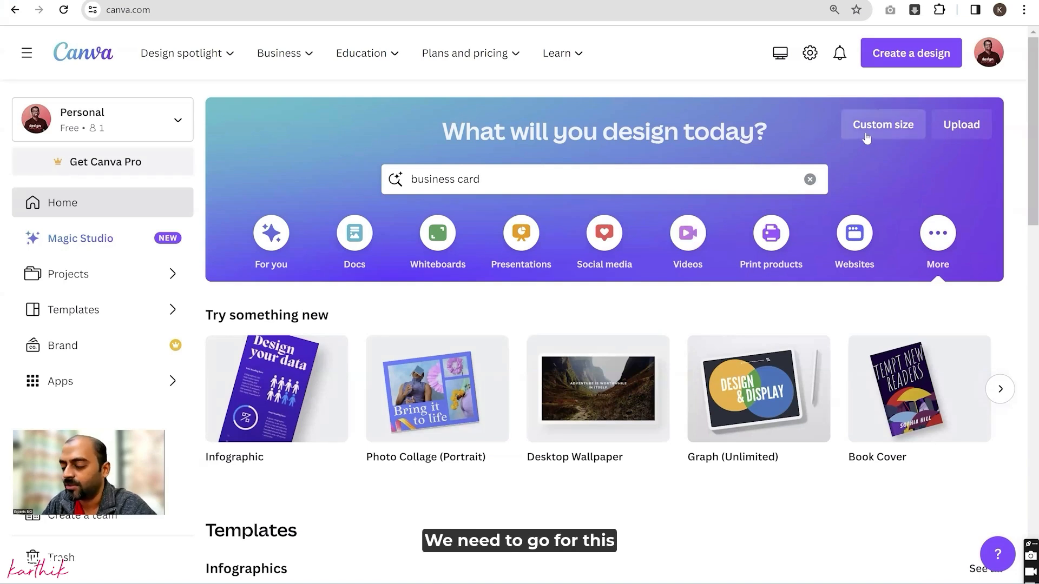
Step: Create a blank custom-size design of 500 × 800 px
left_click(883, 125)
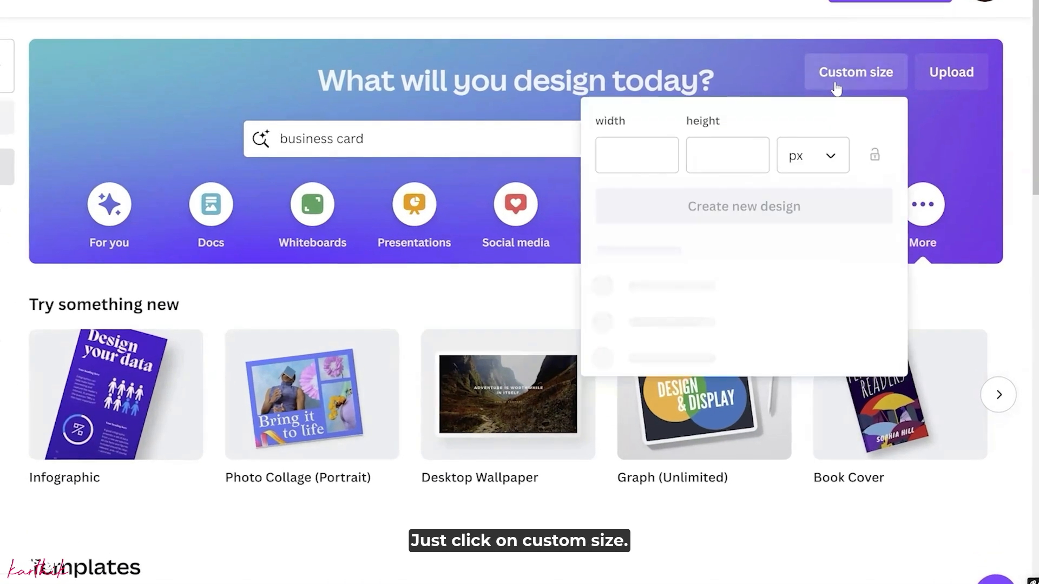
left_click(635, 156)
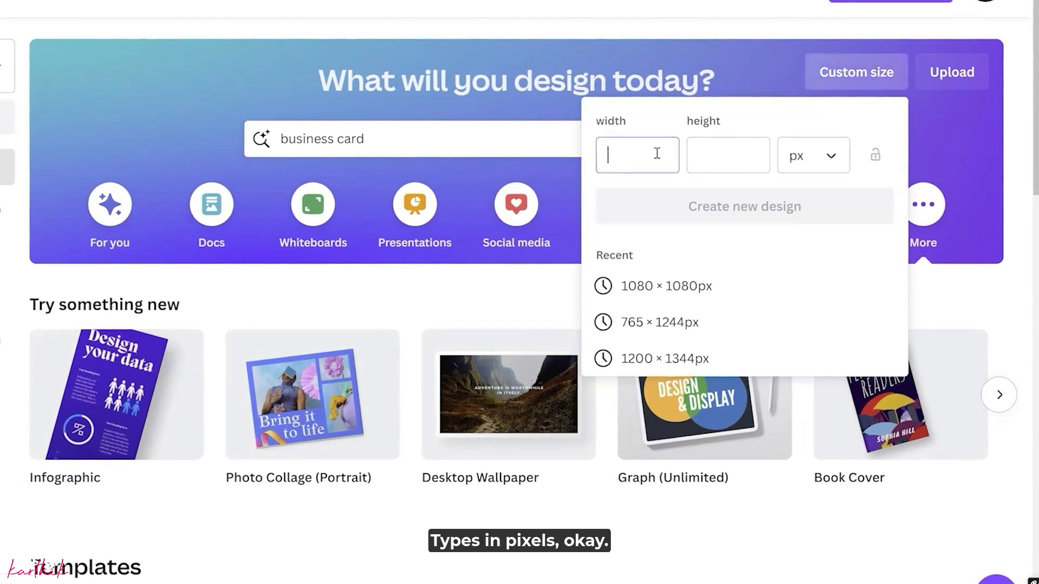
left_click(812, 155)
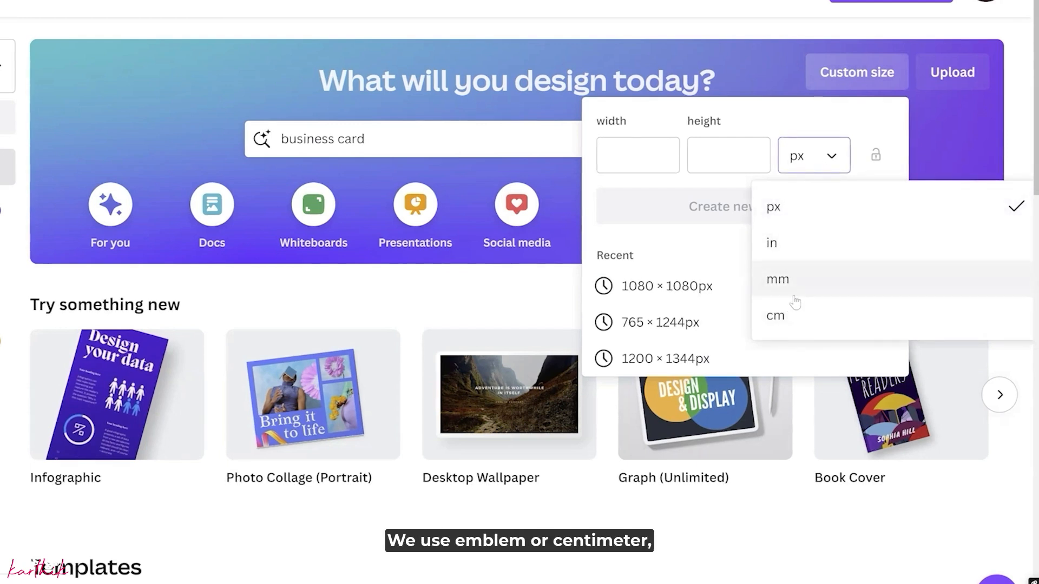
mouse_move(822, 243)
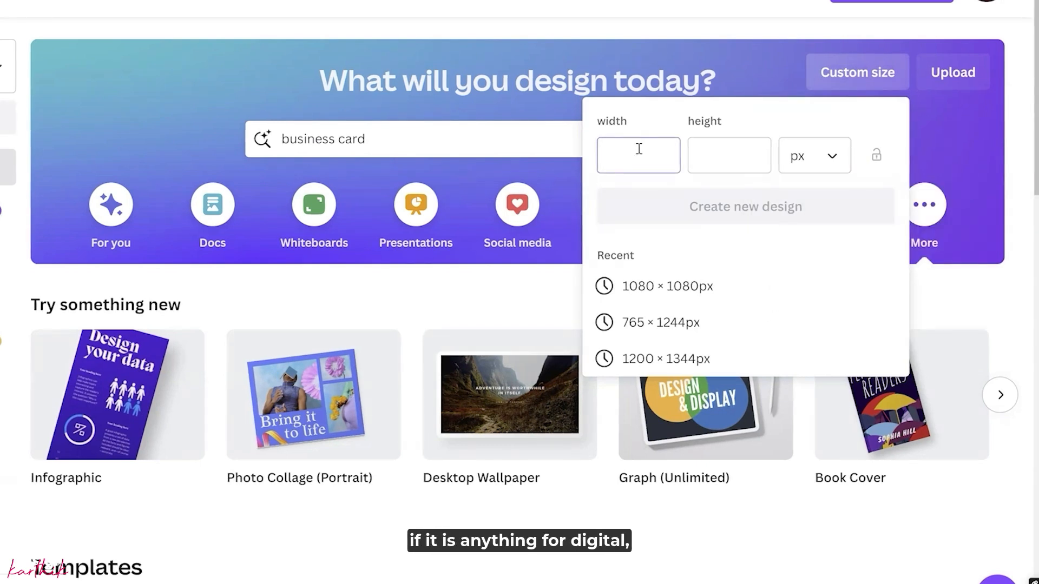
left_click(638, 156)
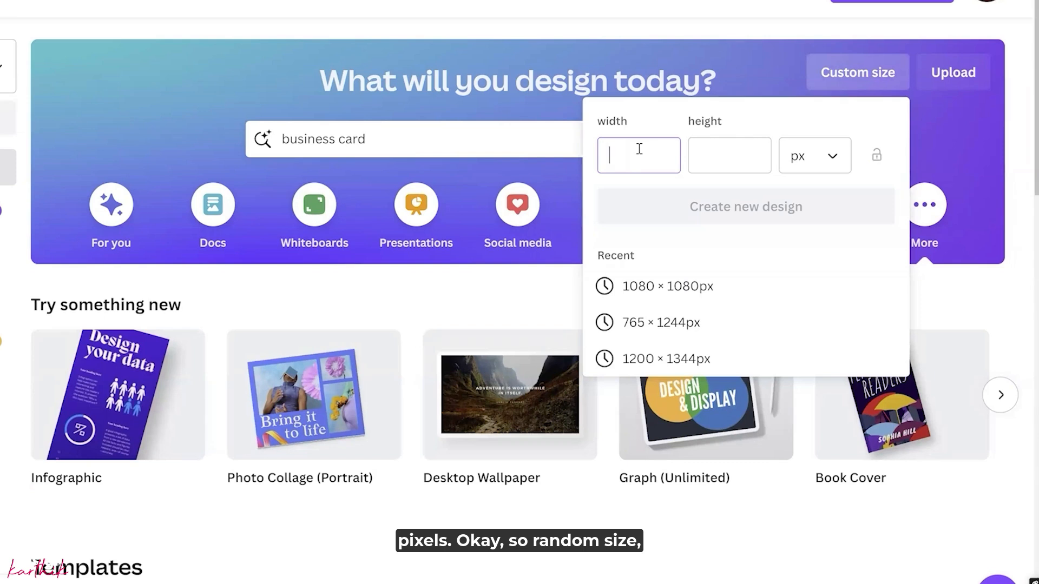
type("50")
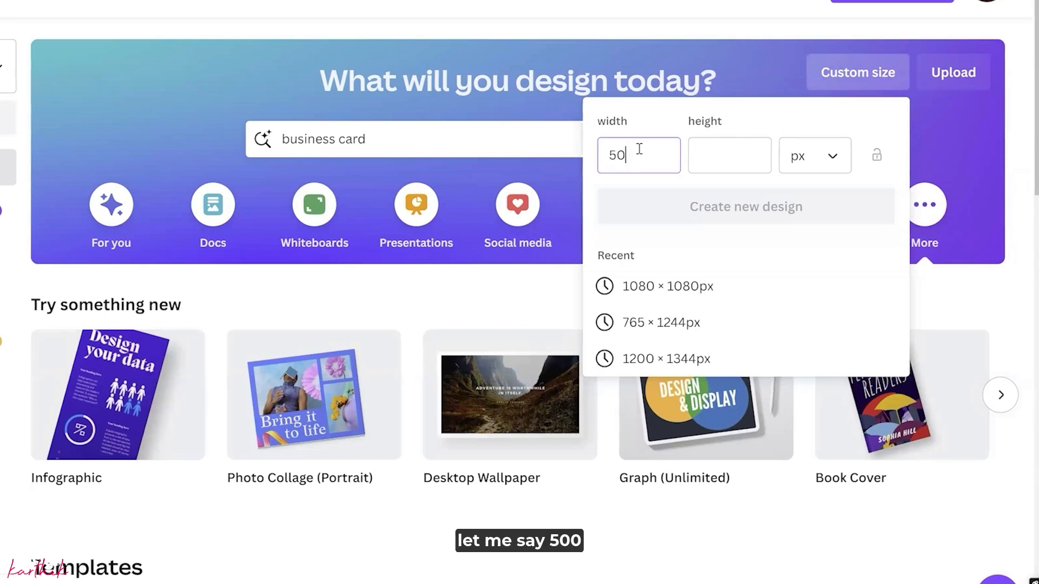
left_click(745, 206)
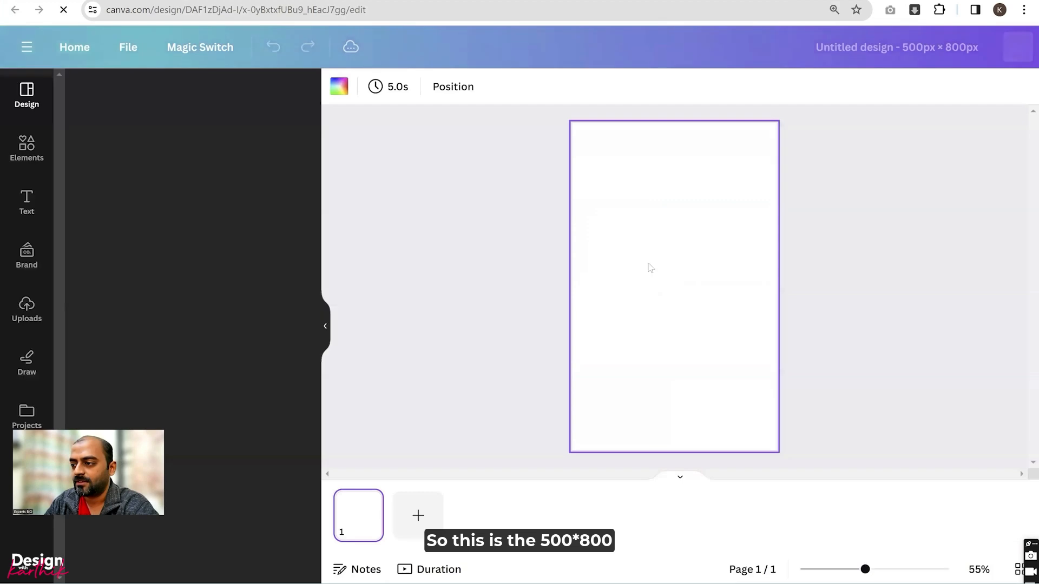